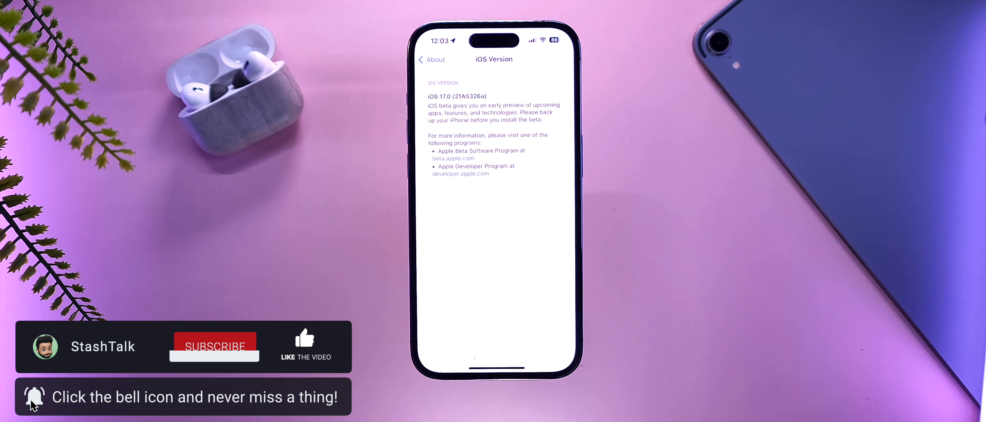
Step: Return to the About list and scroll to Modem Firmware and the AirPods Pro entry
click(214, 347)
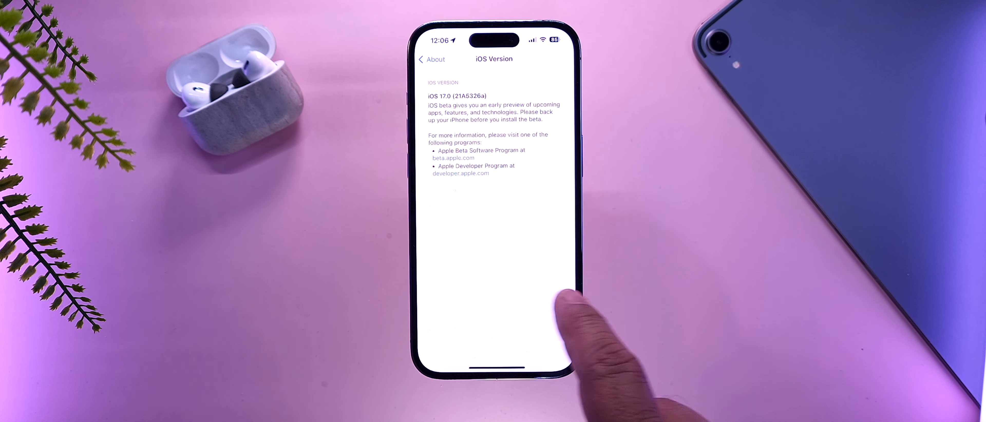
click(429, 59)
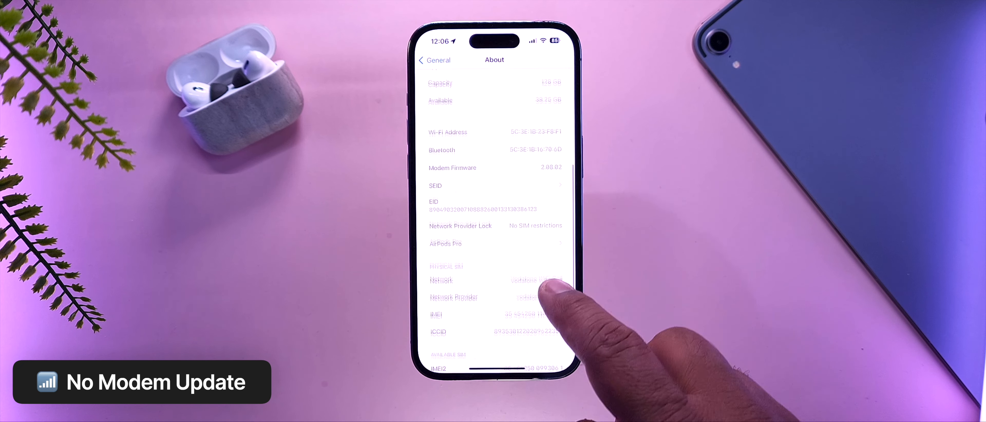
scroll(down, 3)
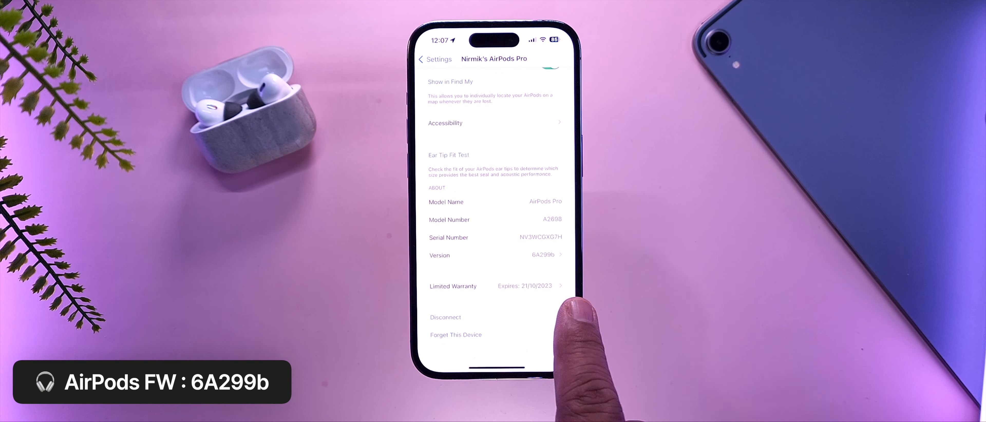
mouse_move(572, 327)
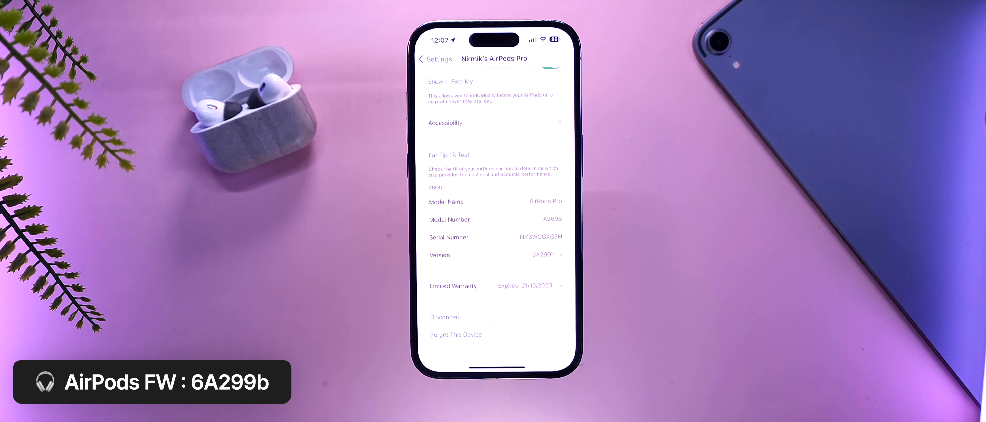
Step: Swipe up to close Settings and land on the Home Screen
scroll(up, 3)
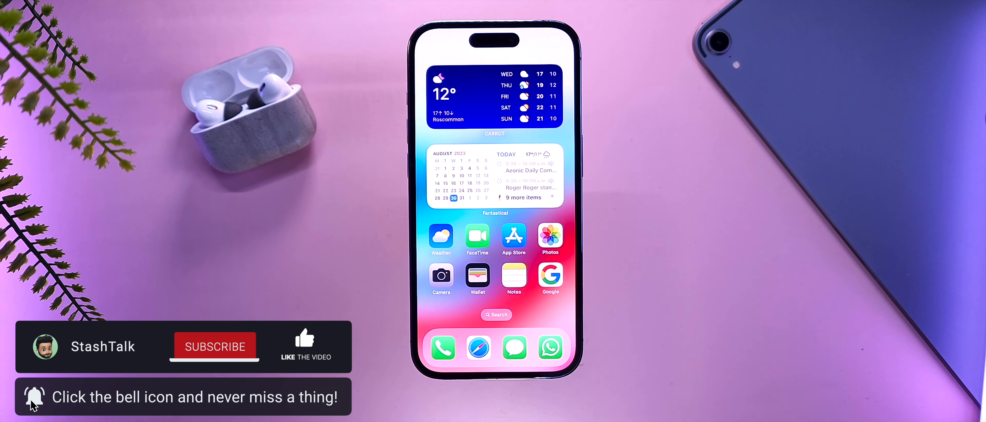
Step: View a late-August screenshot in the Photos library
click(215, 347)
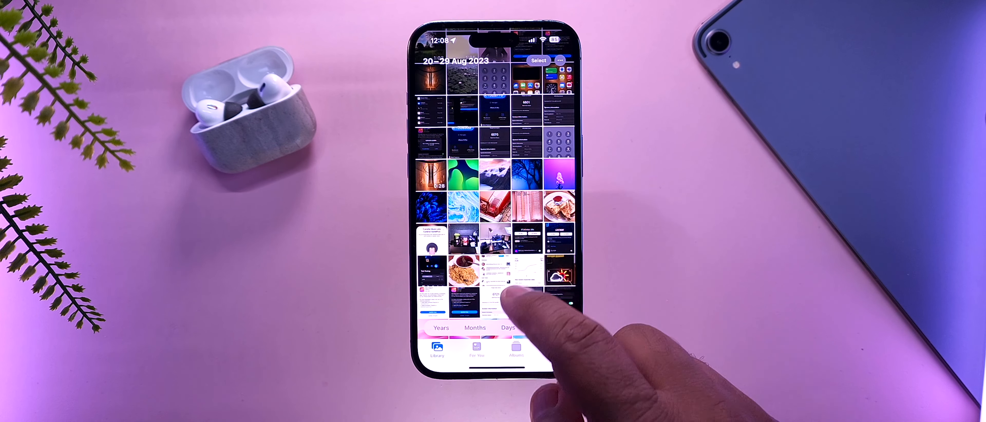
click(496, 280)
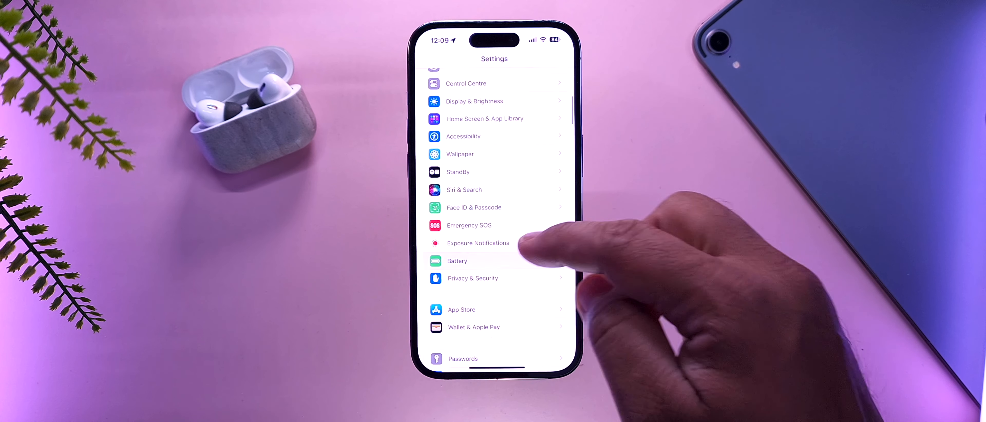
Step: Read the 92% maximum capacity under Battery Health, then view longer-period battery usage
click(456, 261)
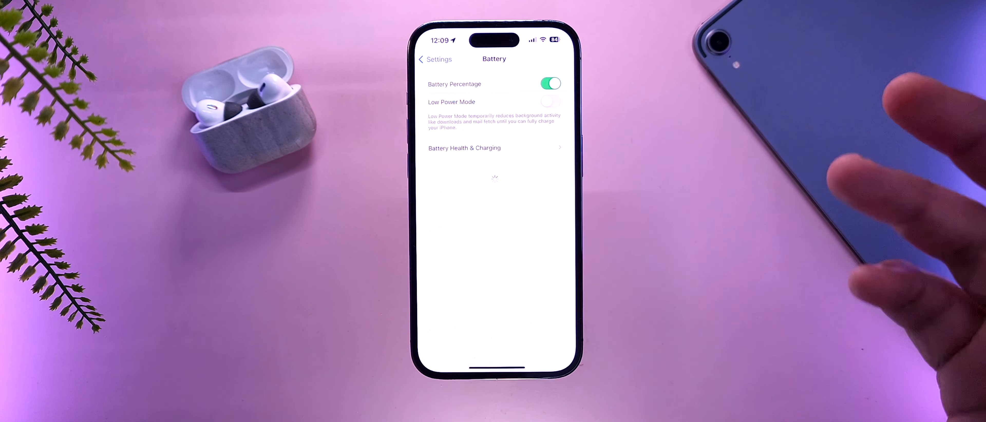
click(464, 148)
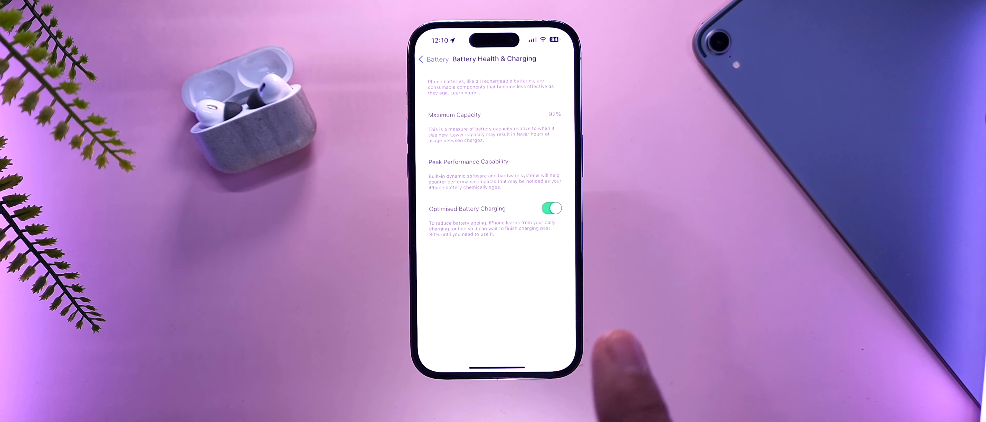
click(434, 59)
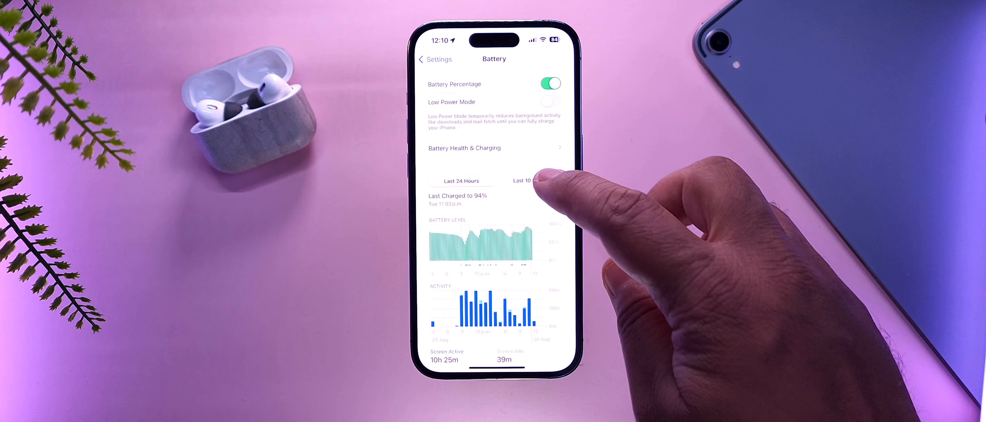
click(527, 180)
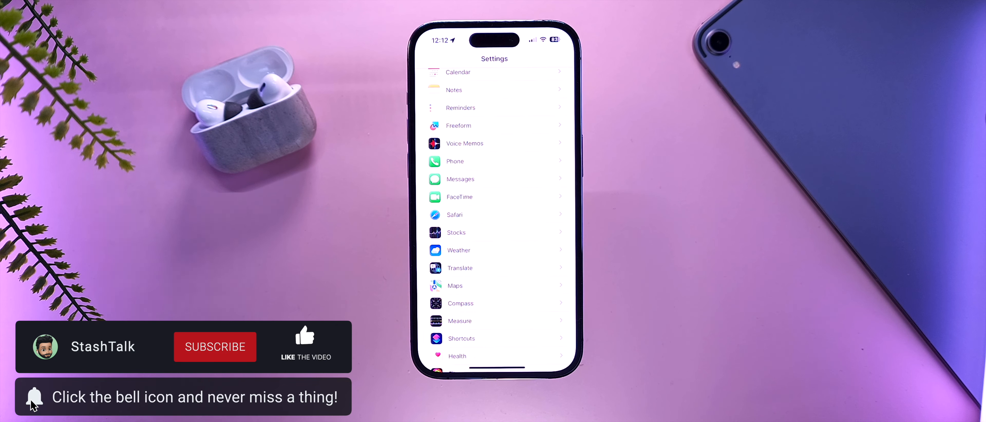
Step: Exit Settings to the Home Screen showing the battery widget levels
click(215, 347)
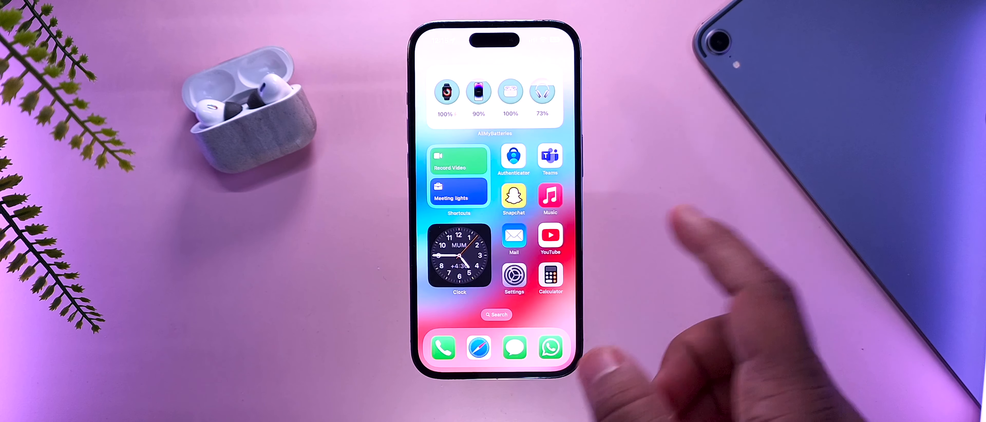
Step: Launch Feedback Assistant and view the iOS & iPadOS 17 Beta 8 Release Notes
click(496, 315)
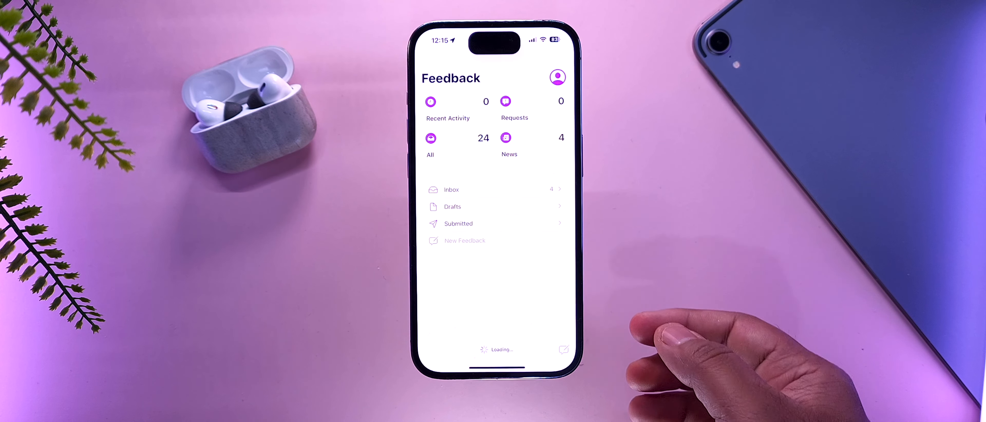
click(448, 108)
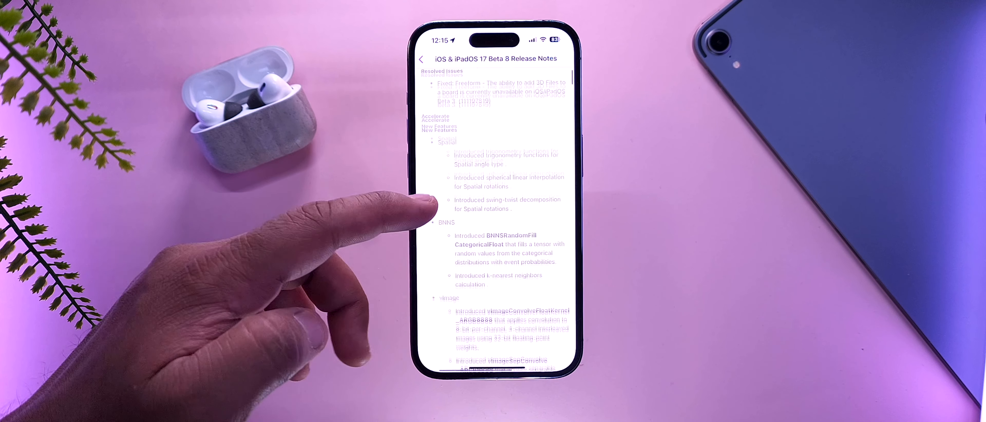
scroll(down, 3)
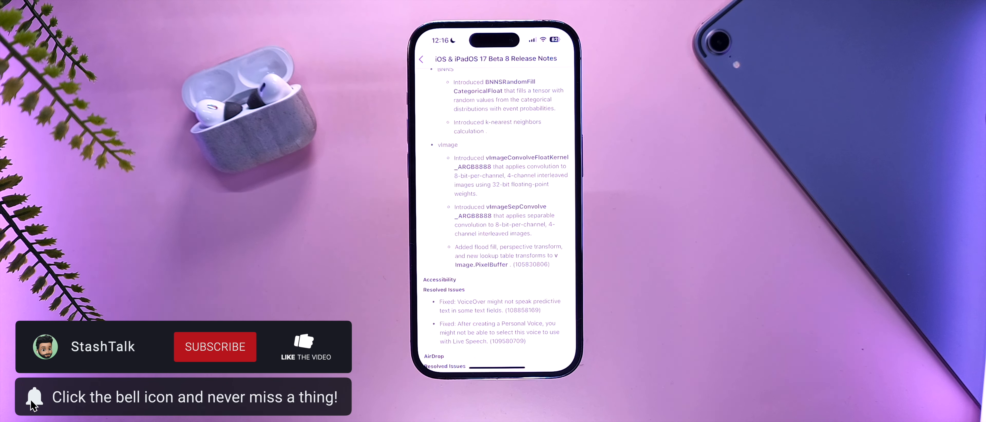
click(215, 346)
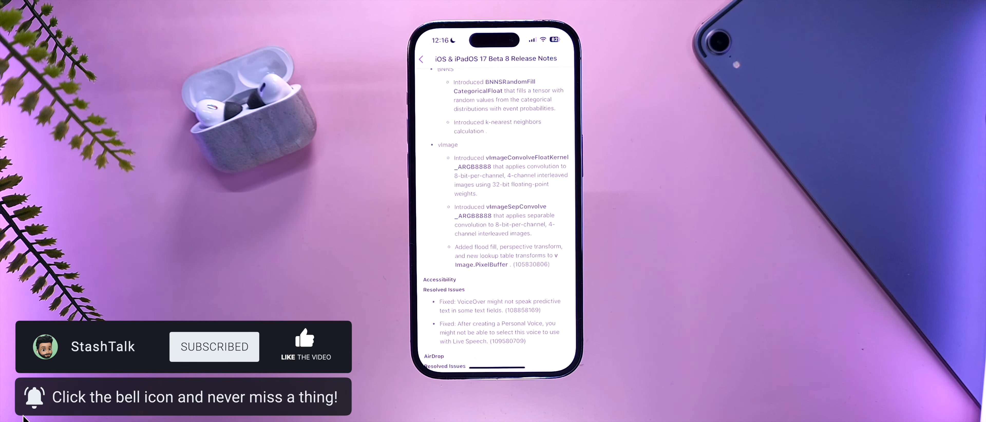